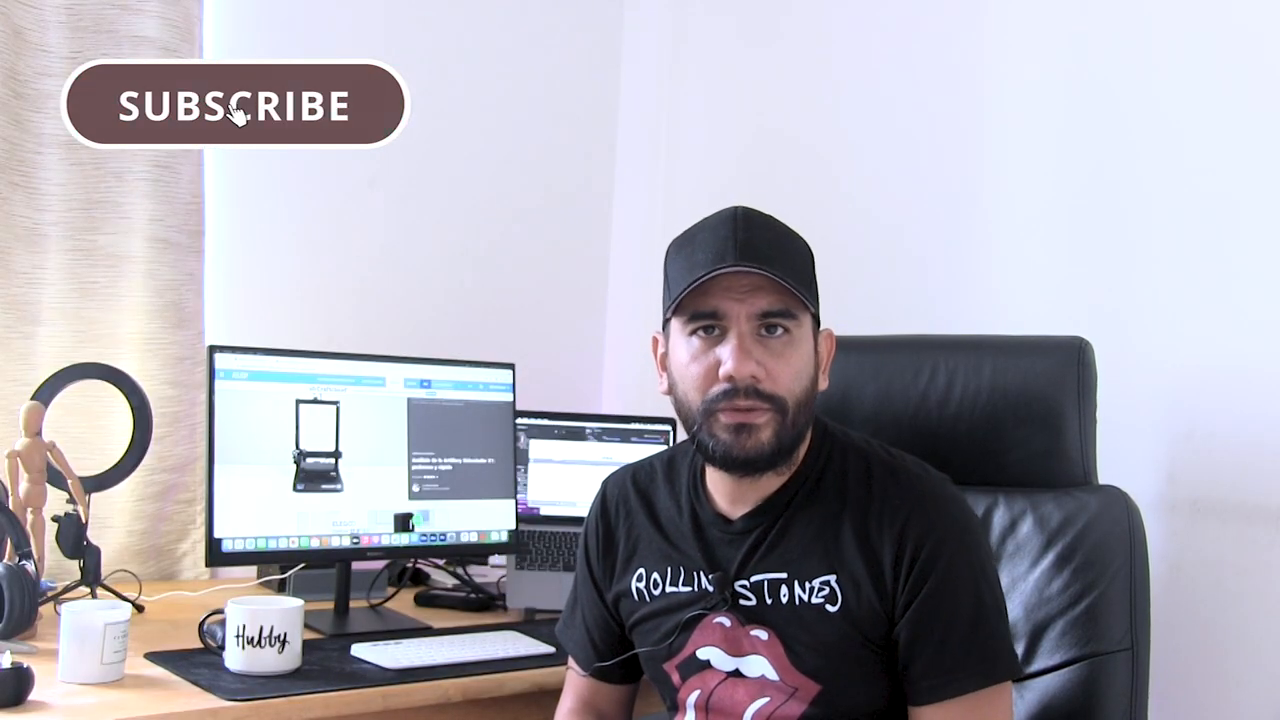
click(236, 104)
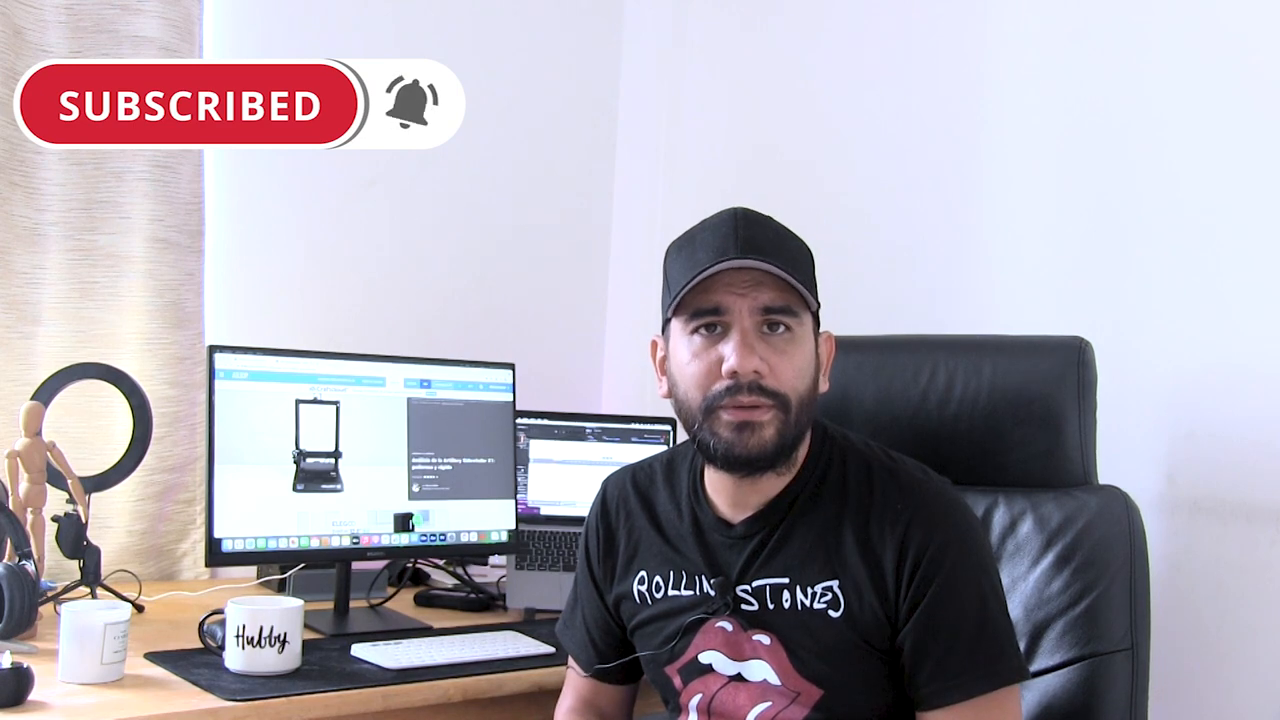